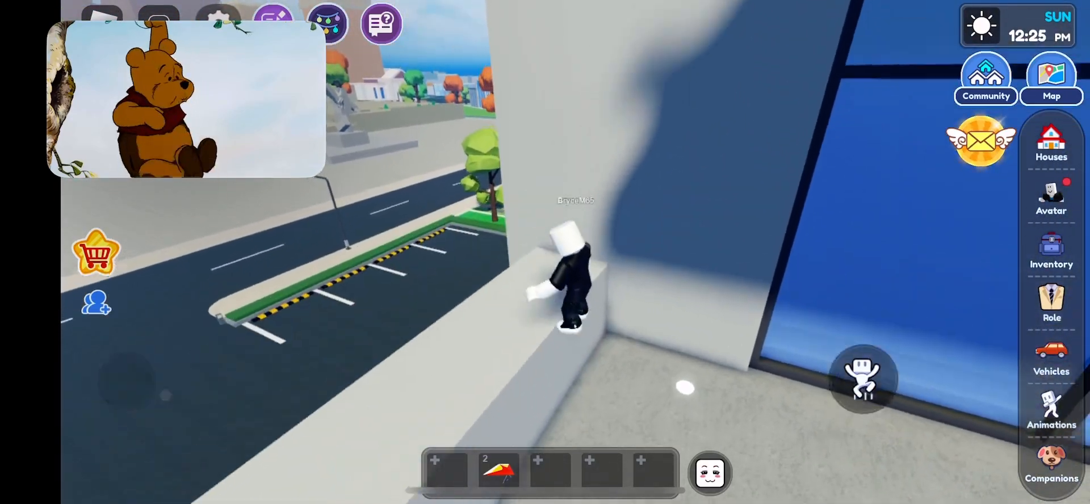
Climb onto the rooftop ledge, equip the hang glider from hotbar slot 2 and glide off
click(497, 471)
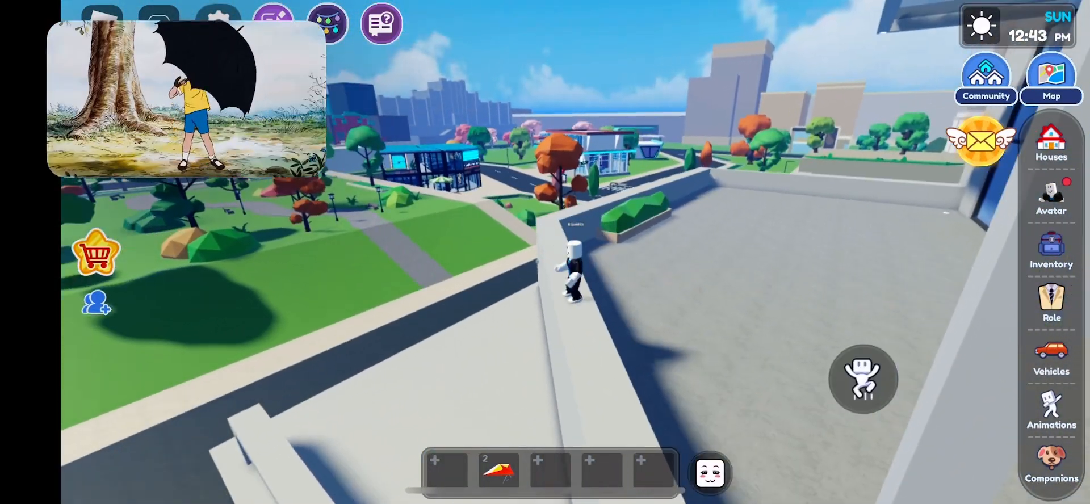
click(497, 472)
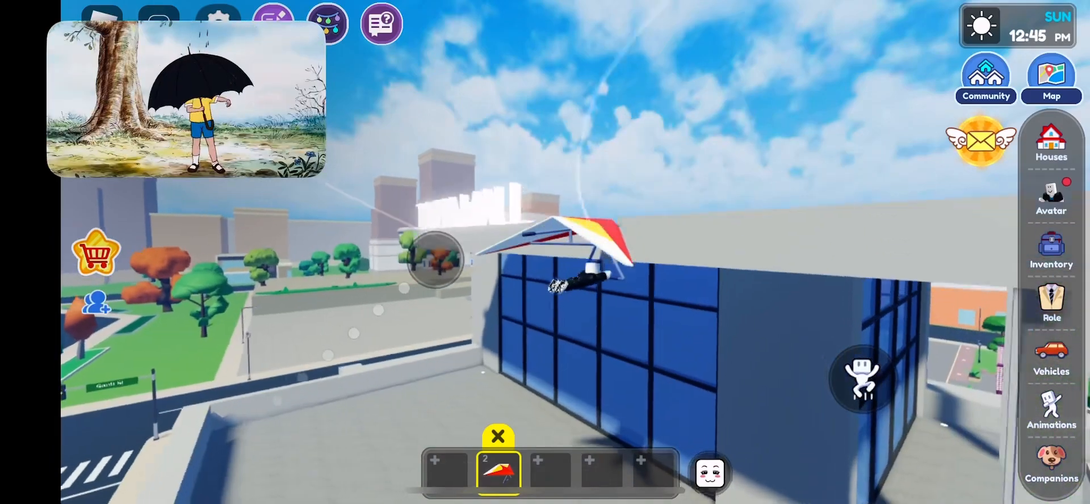